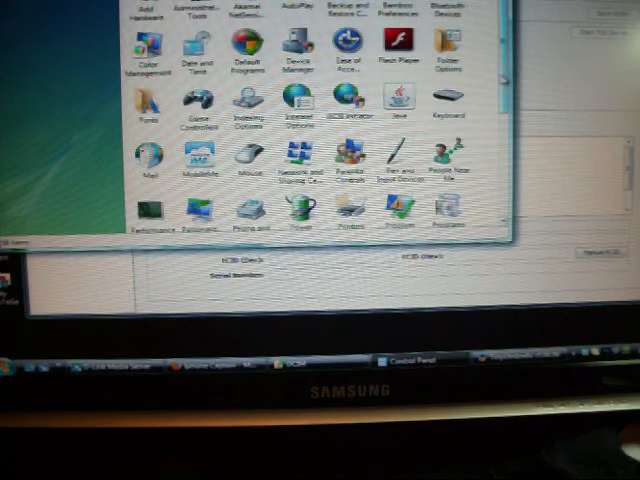
# - Scroll the Control Panel route toward the Open With chooser for the hosts file
pyautogui.scroll(-3)
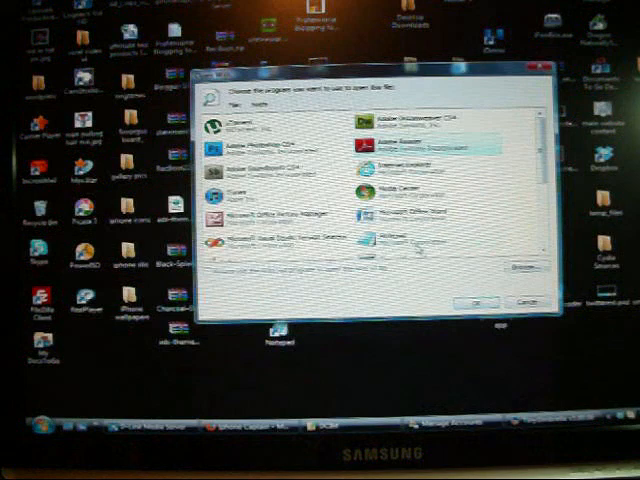
# - Add the line '74.208.105.171 gs.apple.com' to the hosts file in Notepad
pyautogui.click(476, 302)
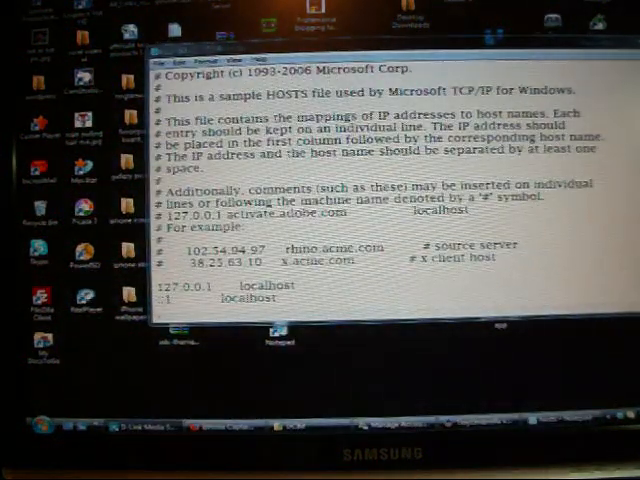
pyautogui.write('74.208.105.171 gs.apple.com')
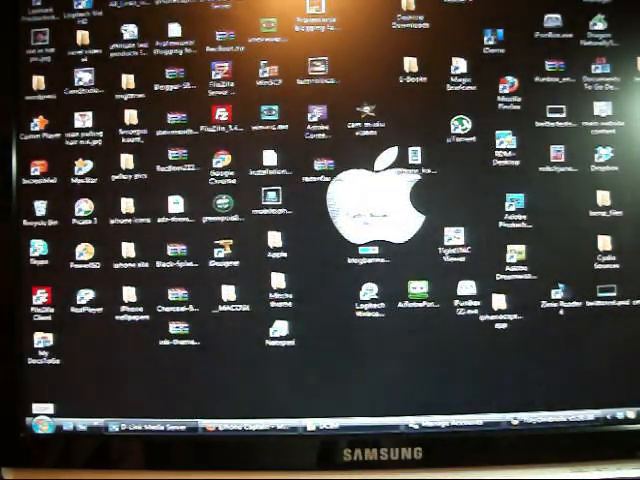
# - Show the Computer view listing hard disks, DVD drive and removable disks
pyautogui.click(20, 430)
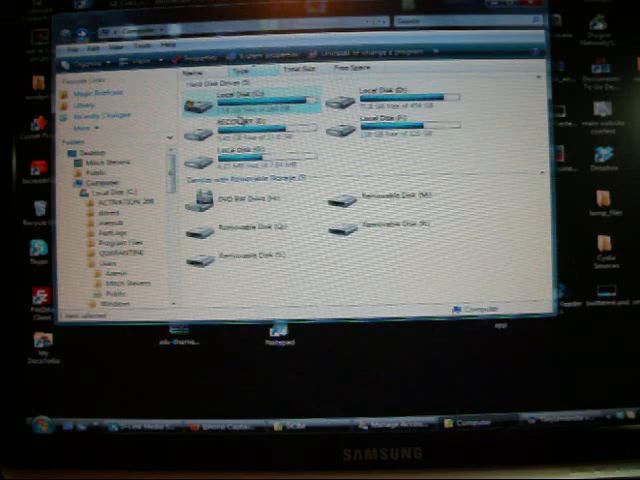
# - Enter the local C: drive and browse toward Windows\System32\drivers\etc
pyautogui.doubleClick(236, 96)
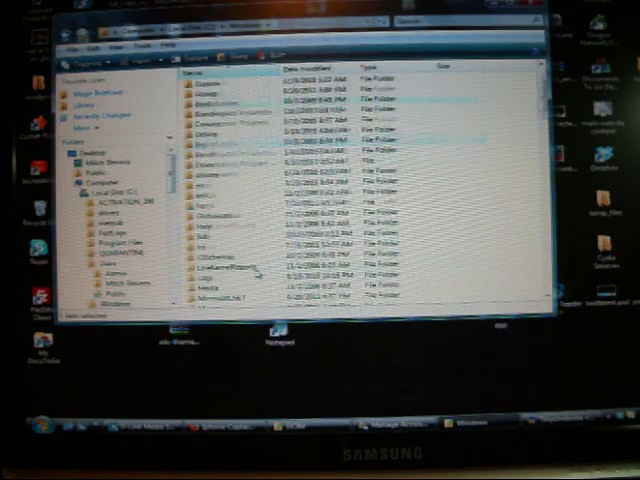
pyautogui.scroll(-3)
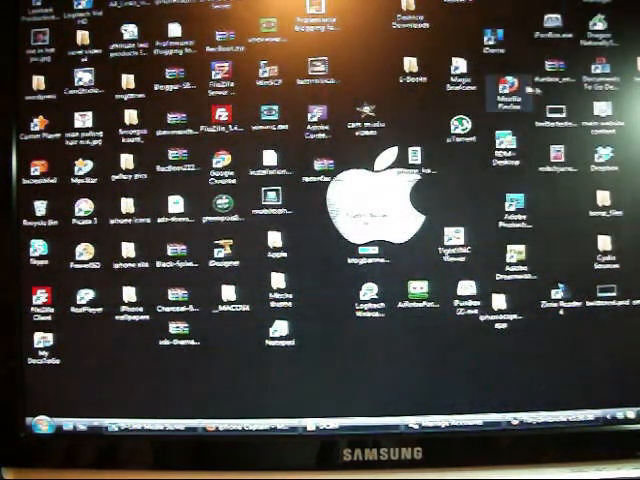
pyautogui.click(510, 84)
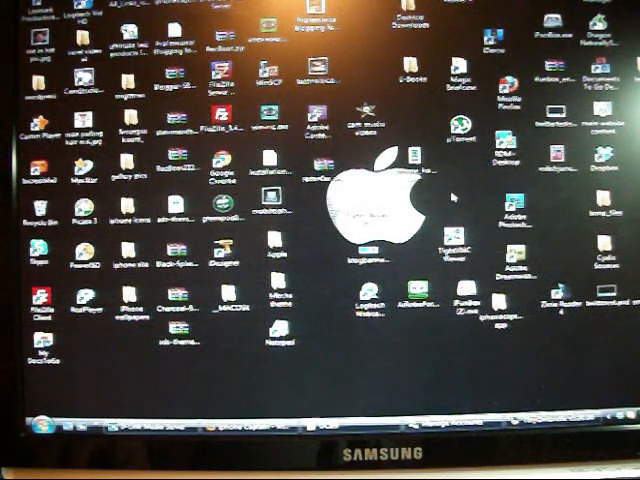
pyautogui.moveTo(224, 376)
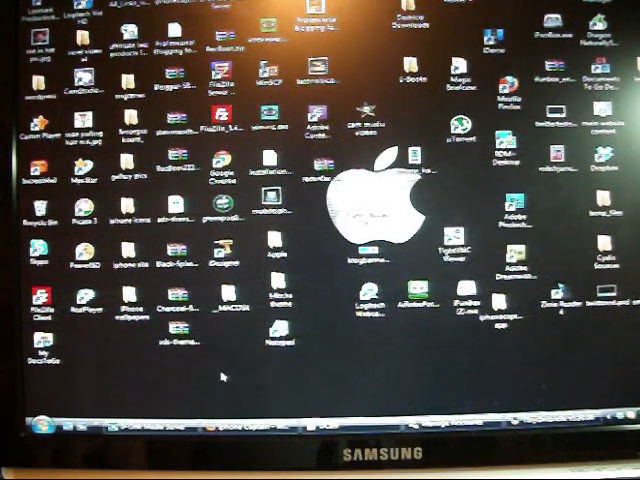